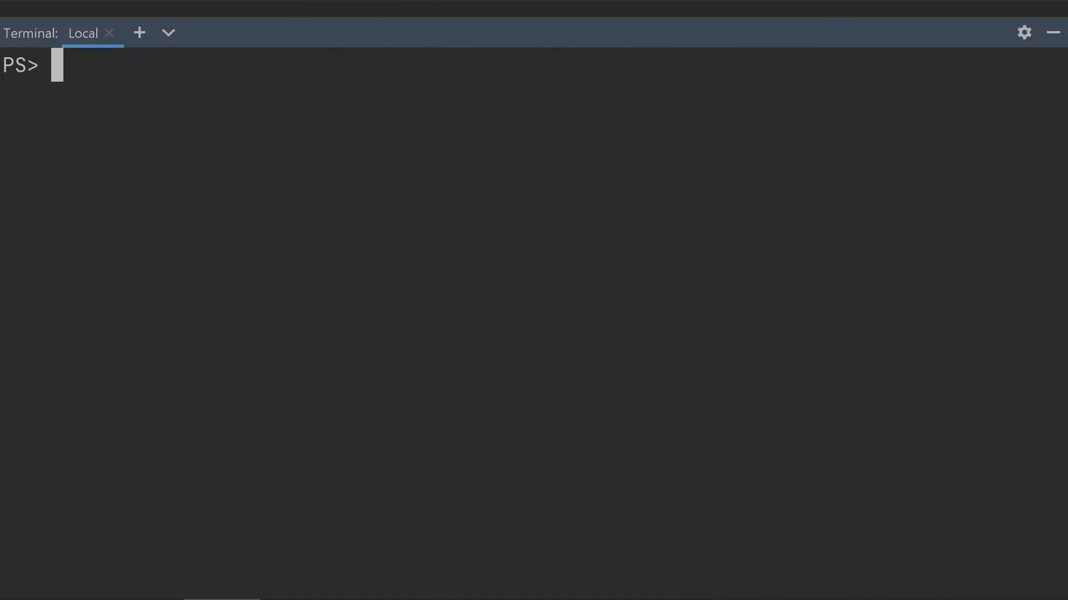
pyautogui.write('pip instal')
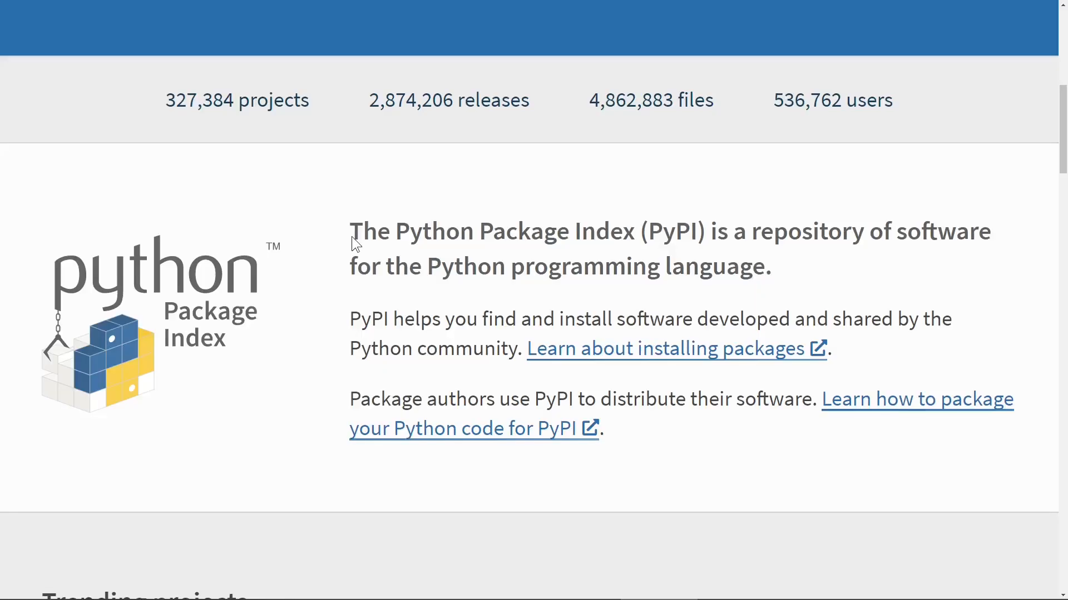
pyautogui.moveTo(349, 231); pyautogui.dragTo(637, 231)
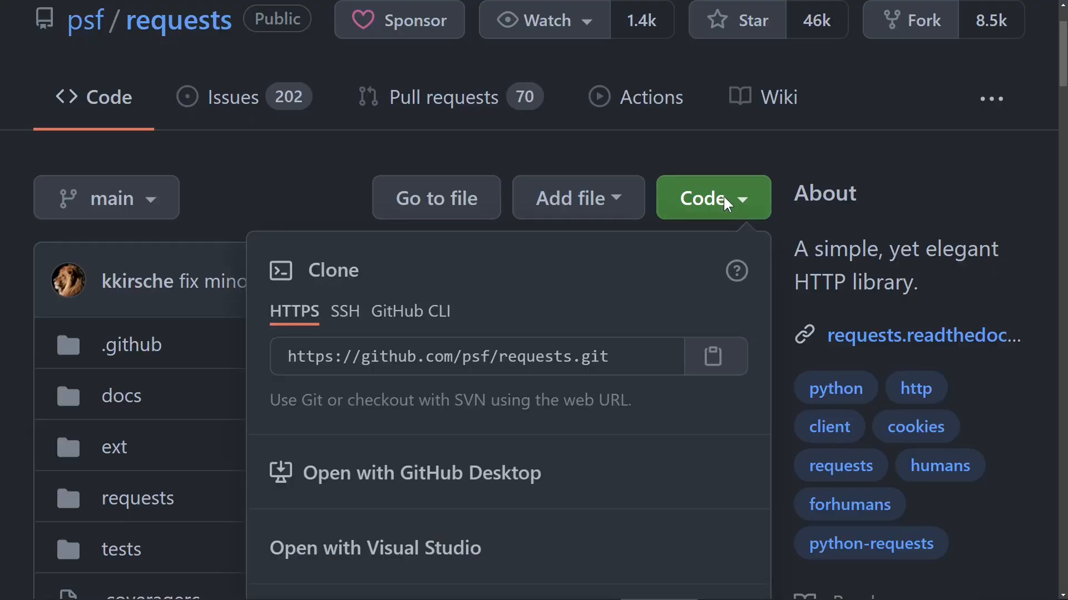
pyautogui.click(713, 355)
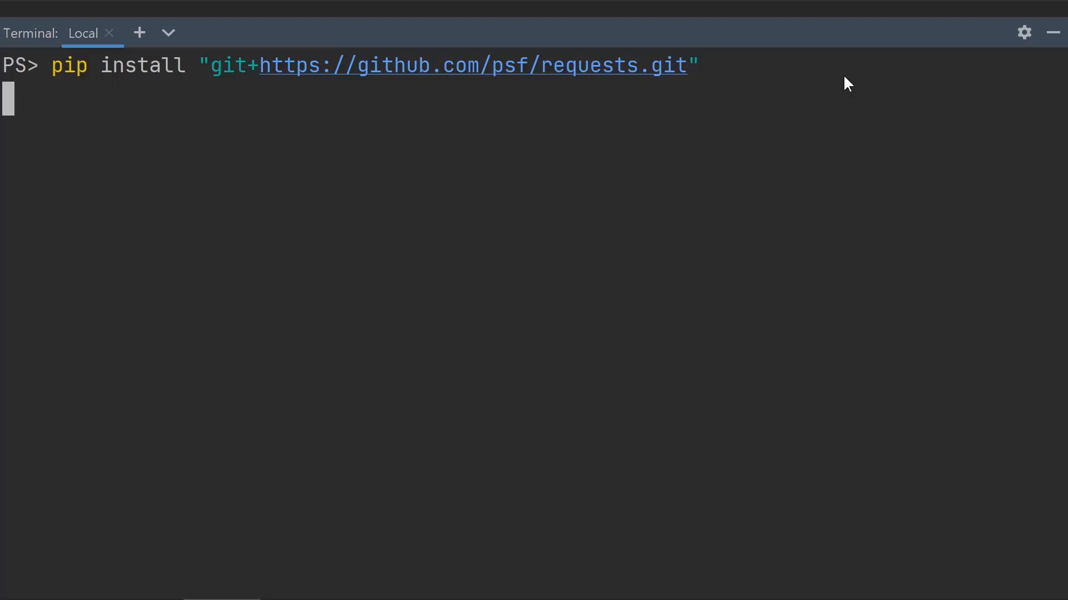
pyautogui.press('Enter')
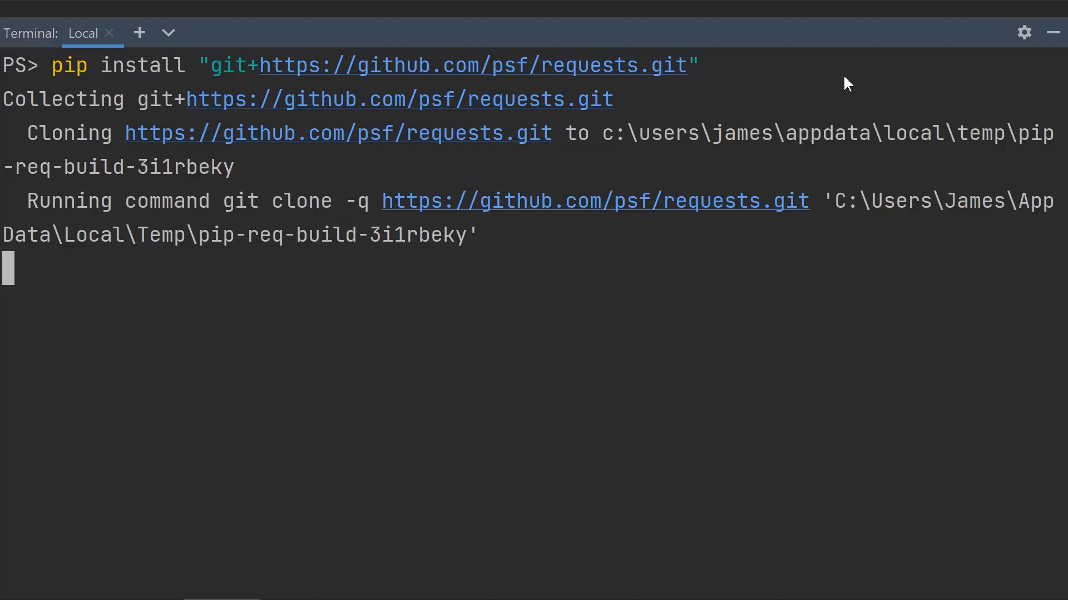
pyautogui.scroll(-3)
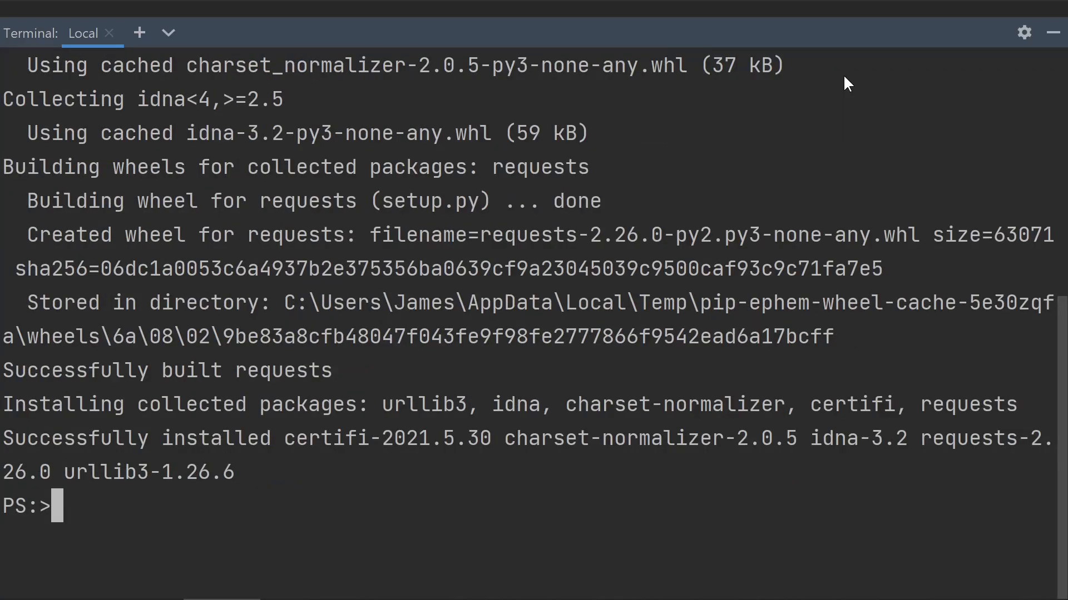
pyautogui.write('pip install "git+https://github.com/psf/requests.git@m')
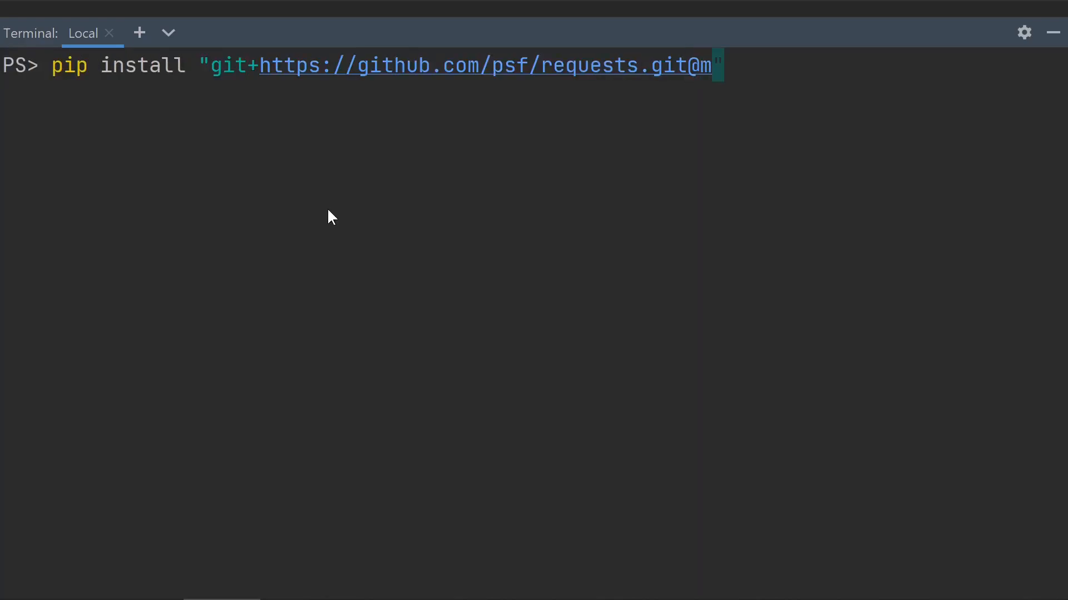
pyautogui.write('v2.26.0')
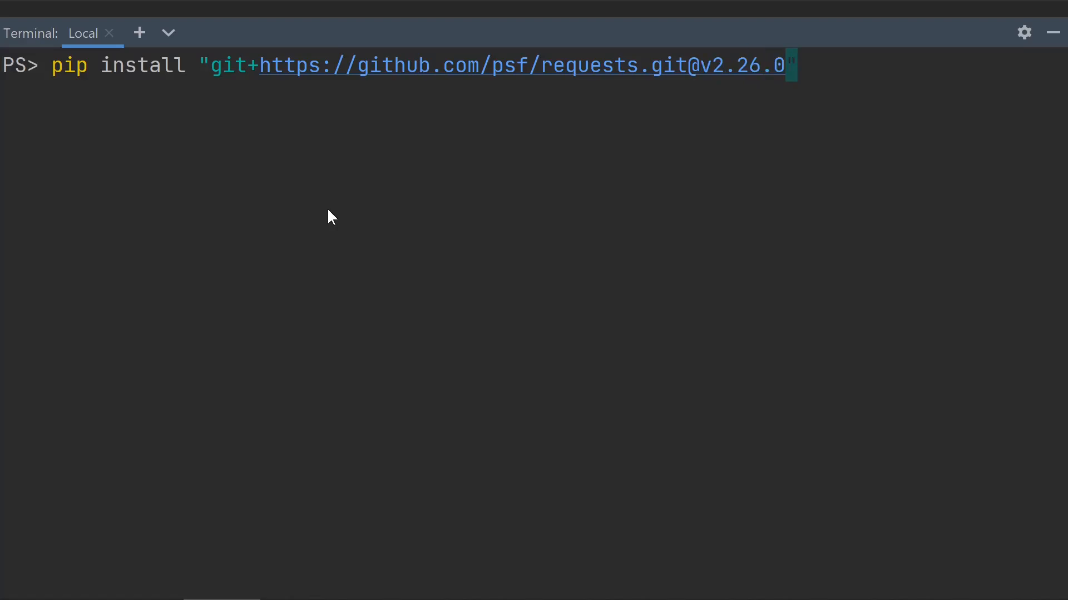
pyautogui.write('refs/pull/5928/head')
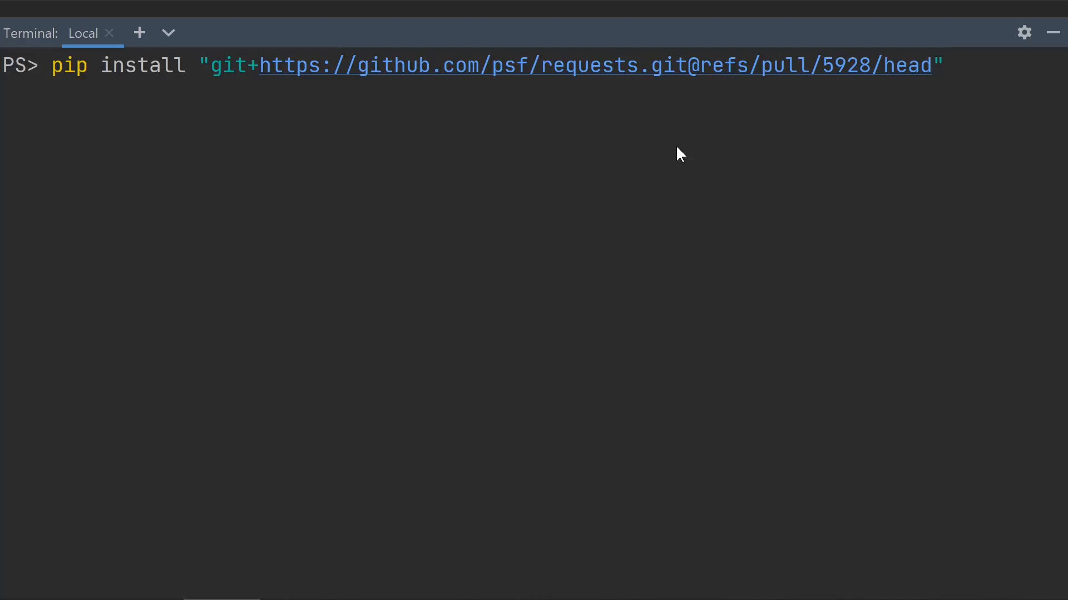
pyautogui.press('BackSpace')
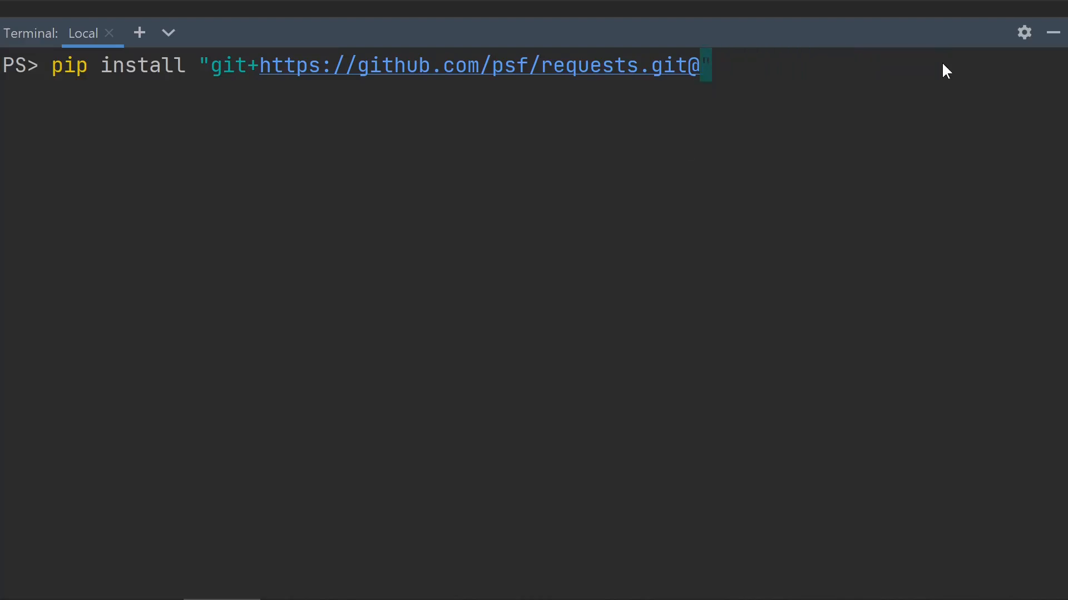
pyautogui.write('feature')
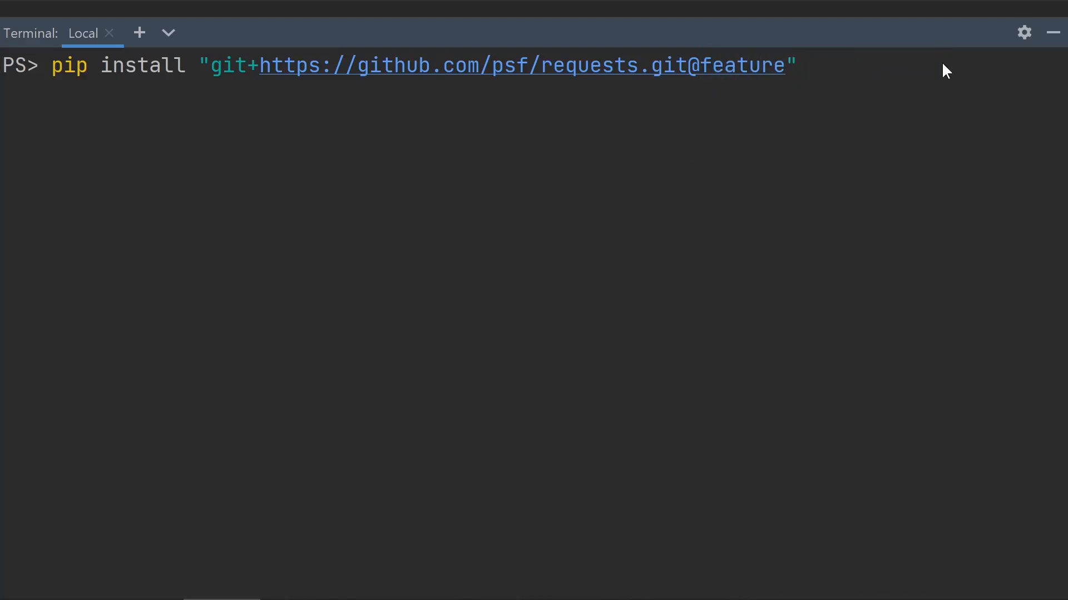
pyautogui.write('_branch')
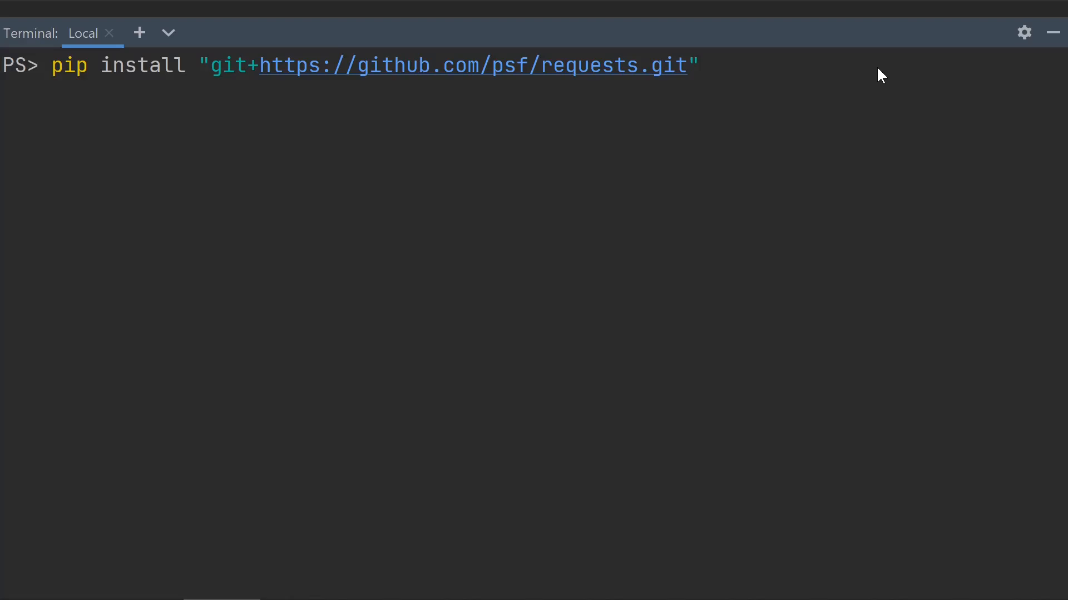
# - Append #egg=requests to the git URL in the pip install command
pyautogui.write('#egg=')
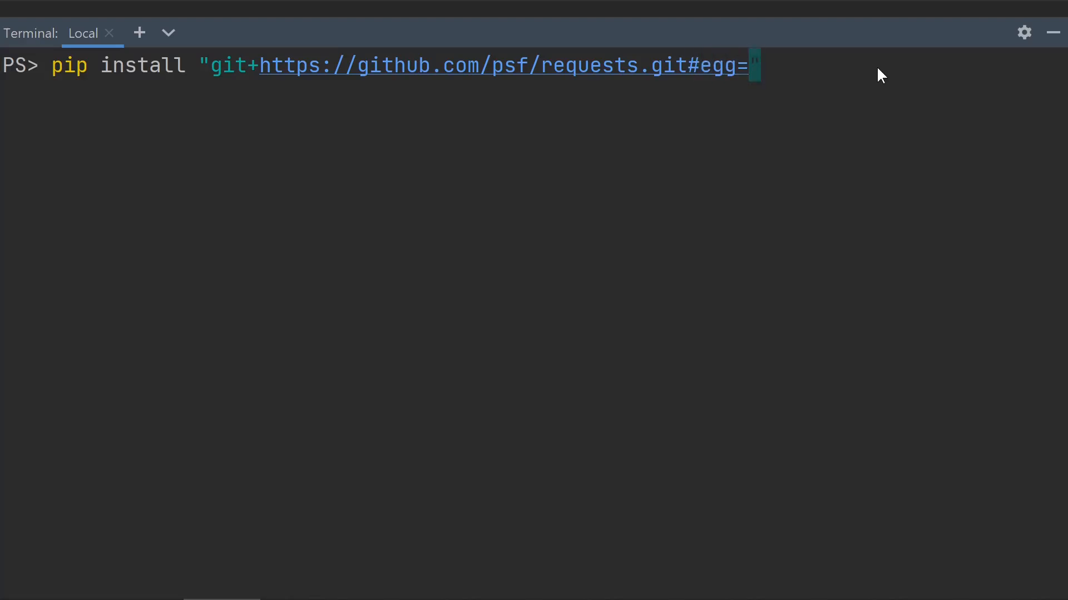
pyautogui.write('requests')
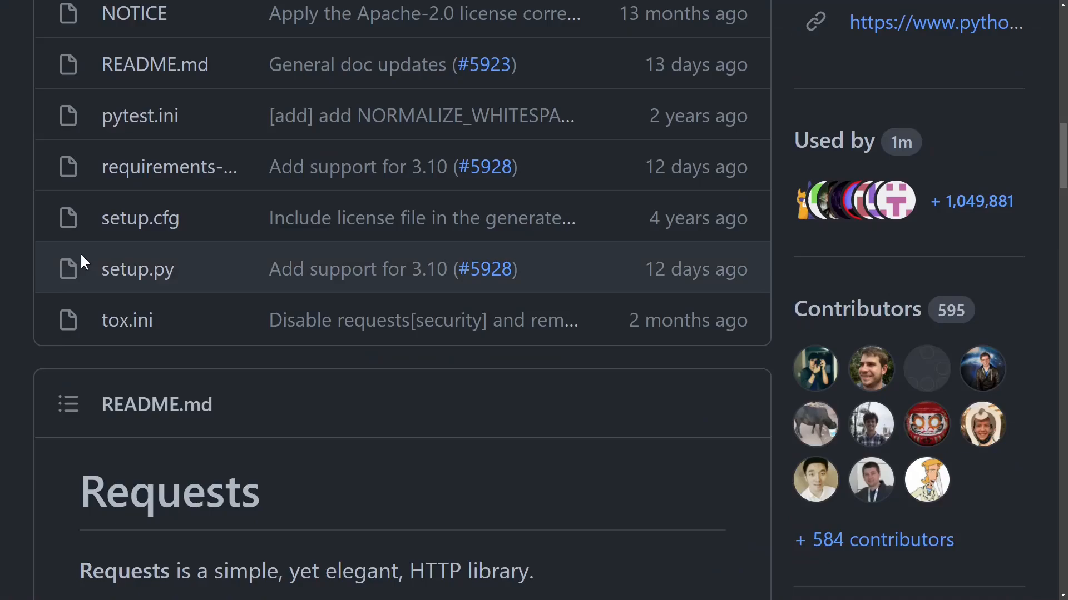
# - Show the requests repository's root file list with setup.py and setup.cfg
pyautogui.doubleClick(137, 269)
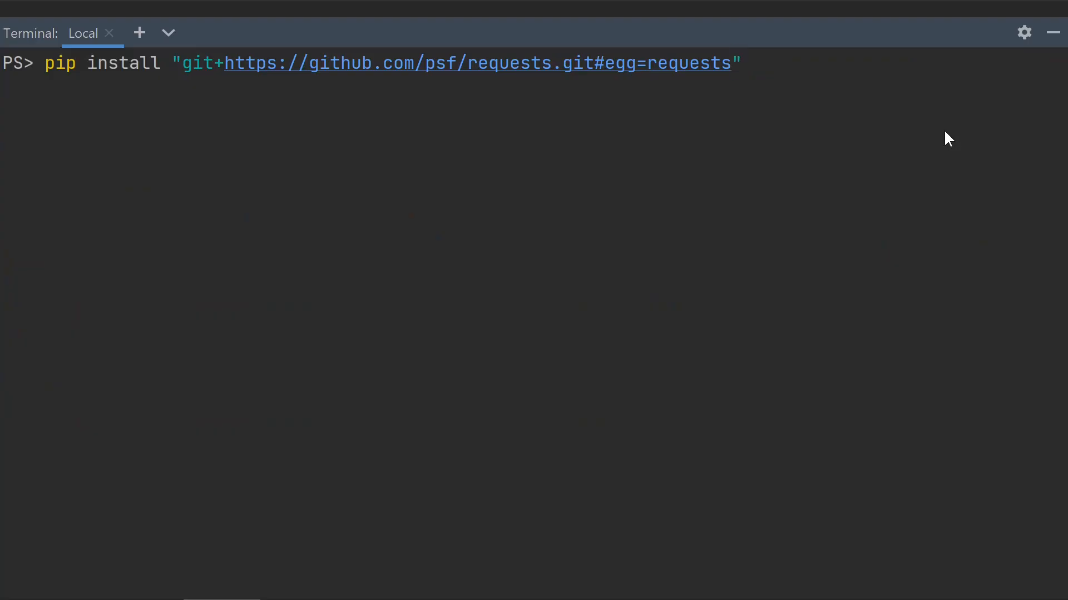
# - Append &subdirectory=pkg_dir after #egg=requests in the quoted git URL
pyautogui.write('&subdire')
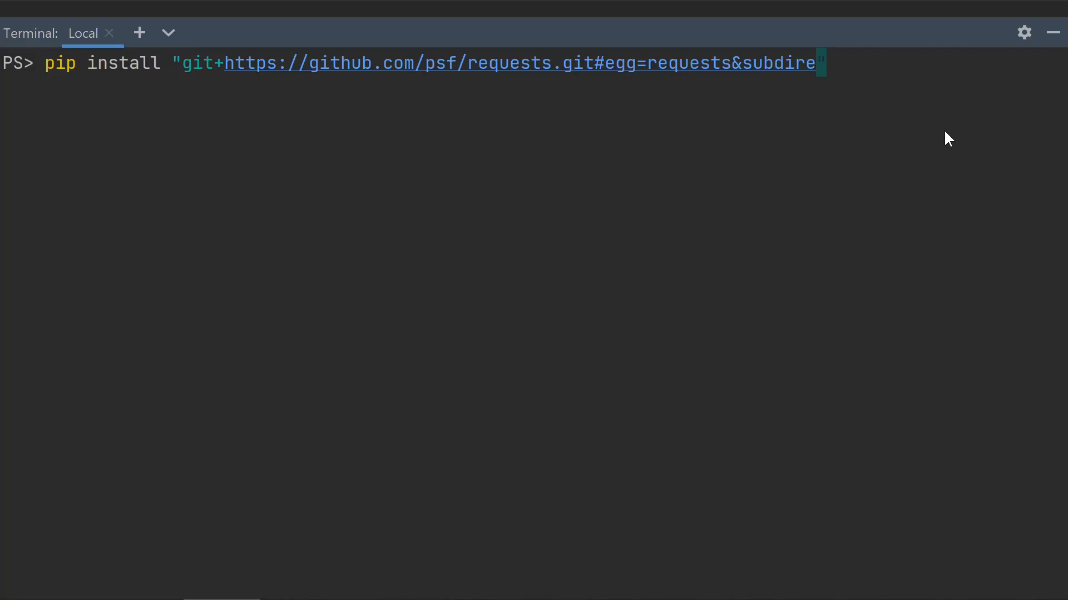
pyautogui.write('ctory=pkg')
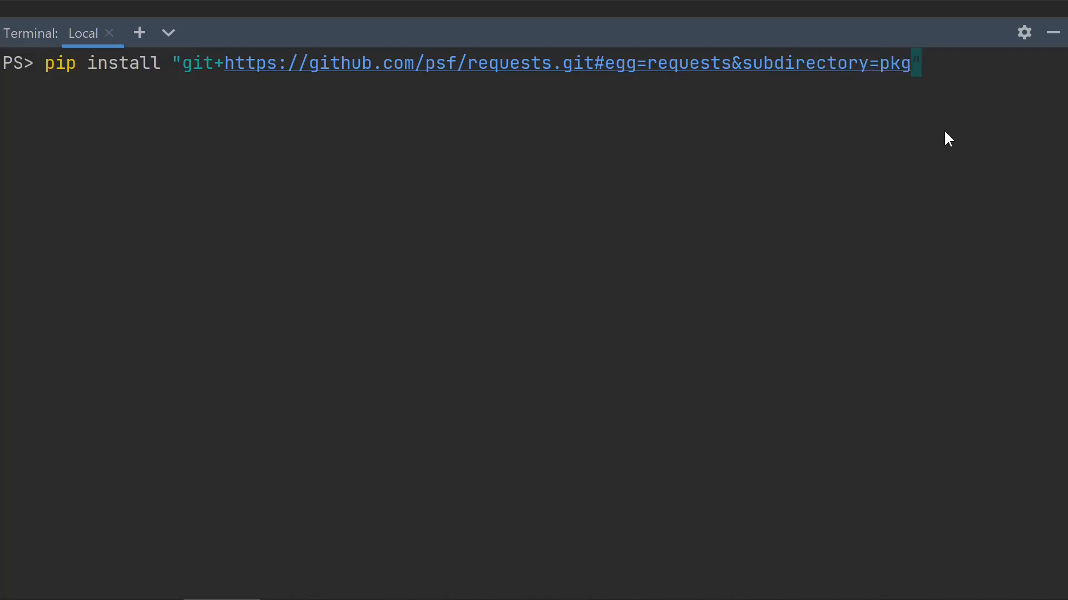
pyautogui.write('_dir')
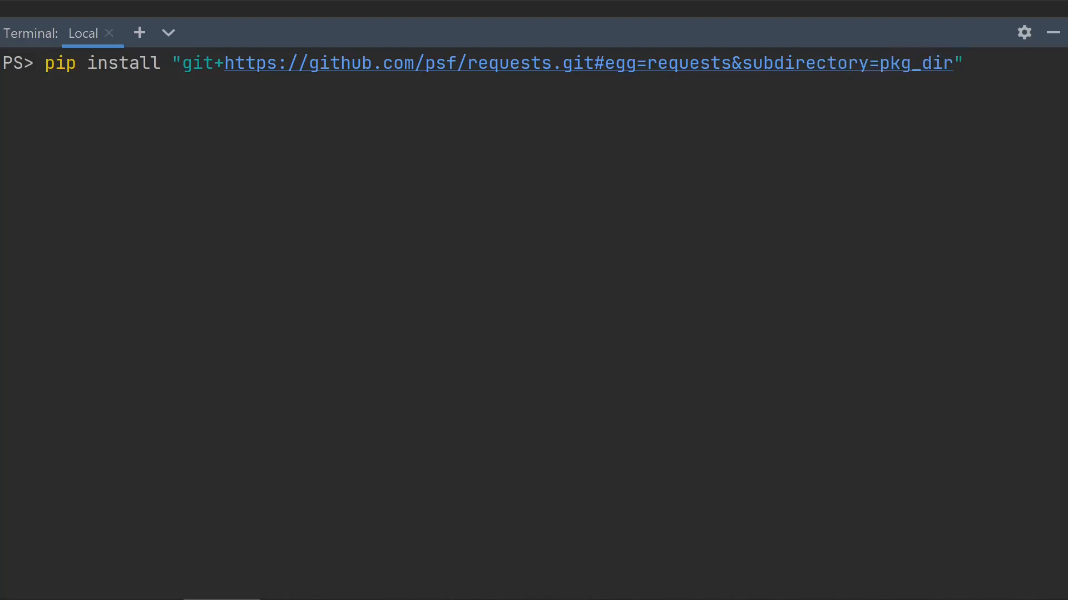